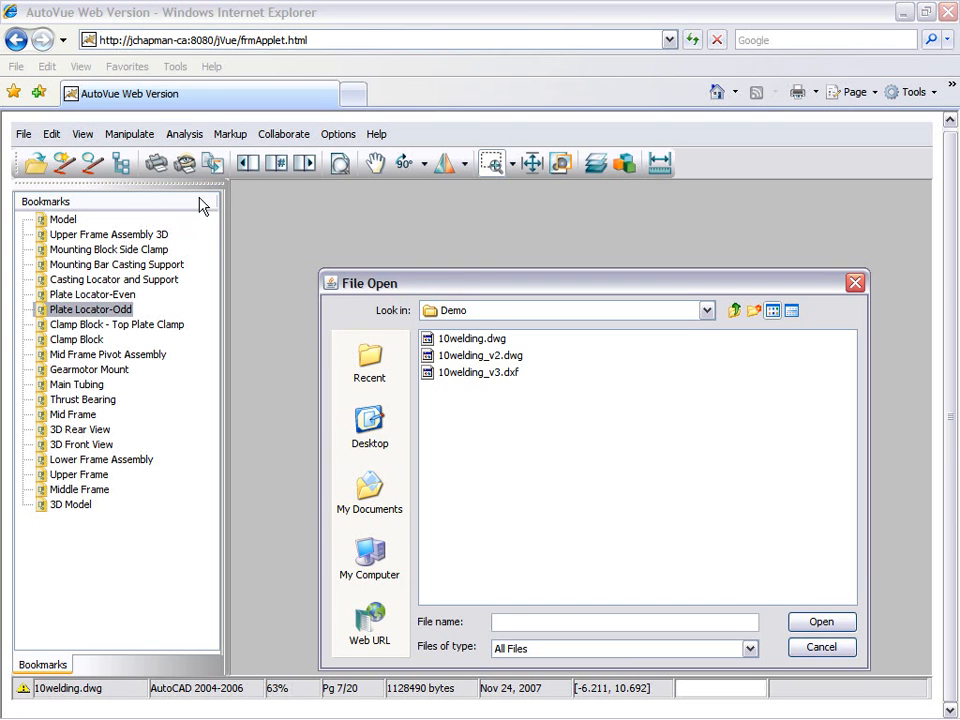
Select 10welding_v2.dwg and open it to start the 2D compare against 10welding.dwg
{"action": "left_click", "coordinate": [480, 356]}
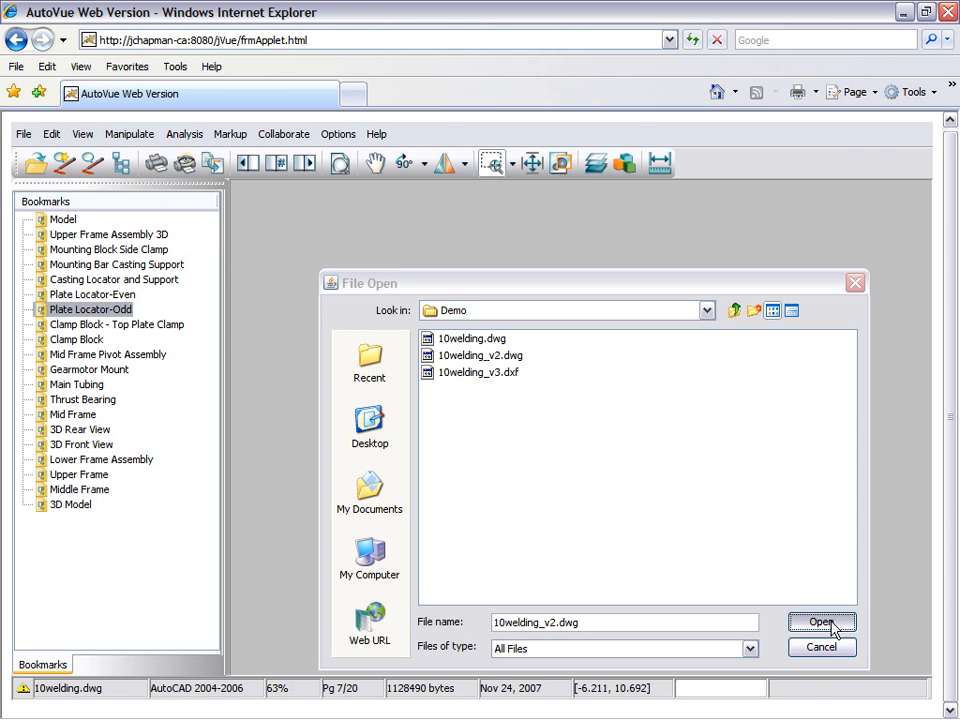
{"action": "left_click", "coordinate": [820, 622]}
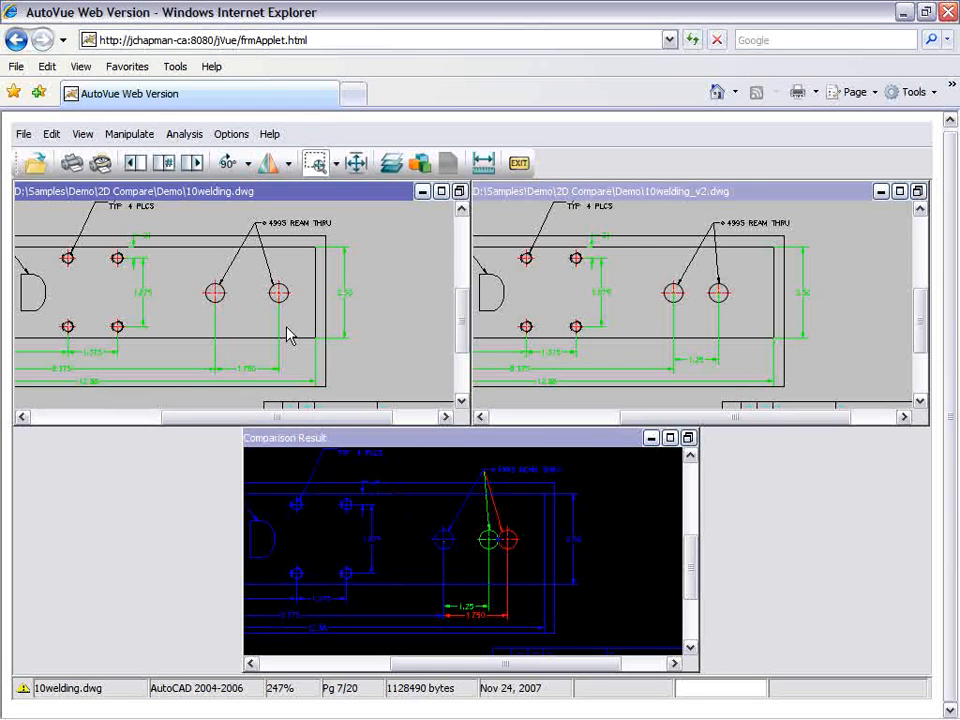
{"action": "mouse_move", "coordinate": [376, 556]}
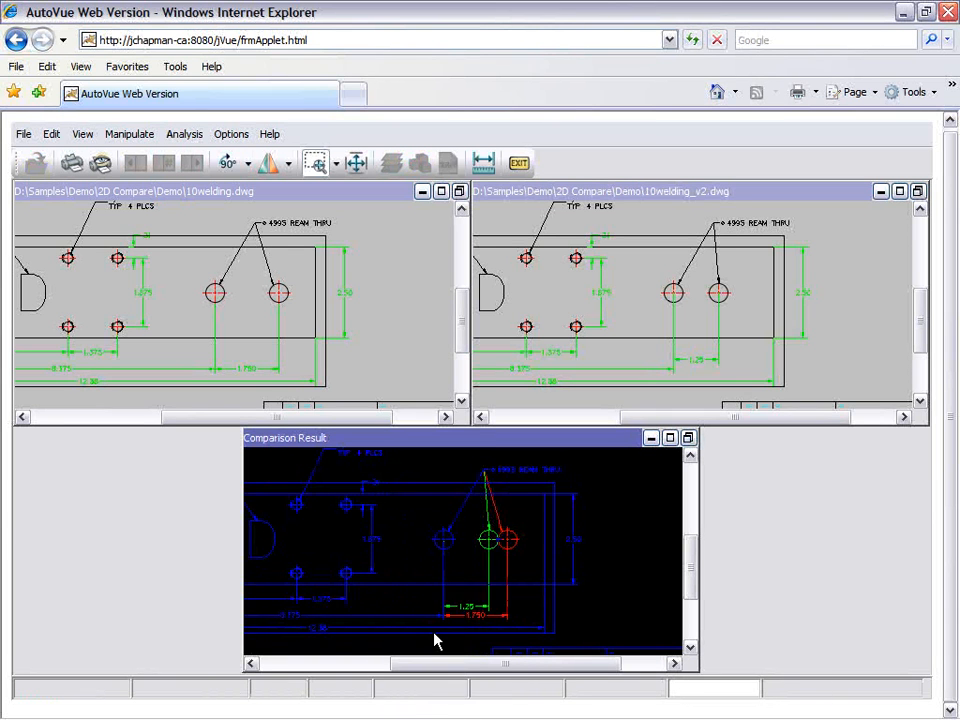
Zoom the compared views to the revision block so REV A overlays REV B
{"action": "right_click", "coordinate": [436, 644]}
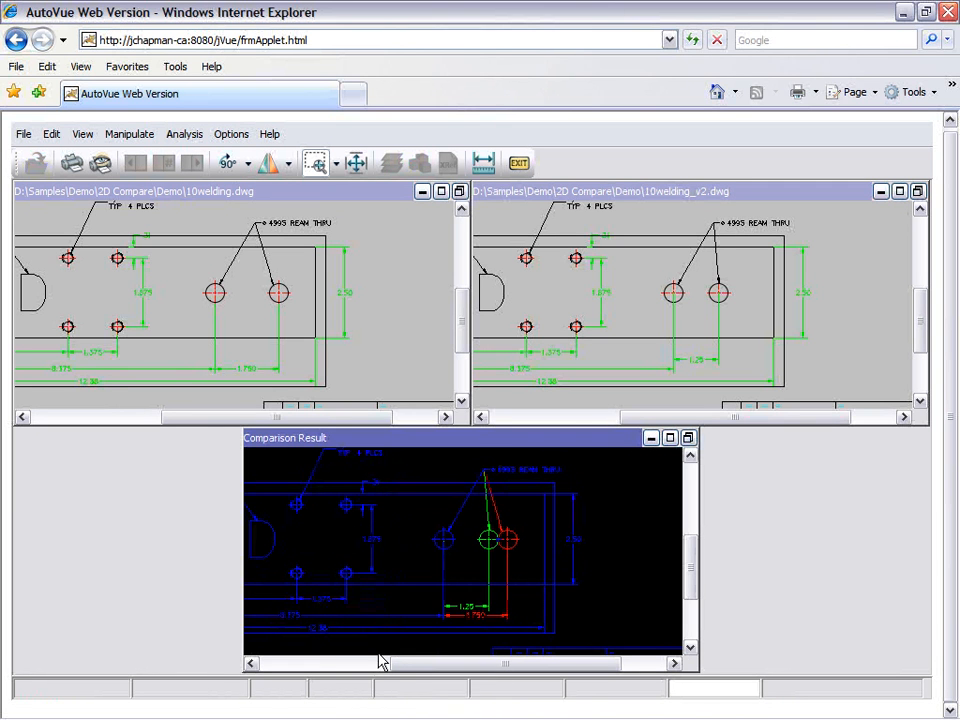
{"action": "right_click", "coordinate": [380, 660]}
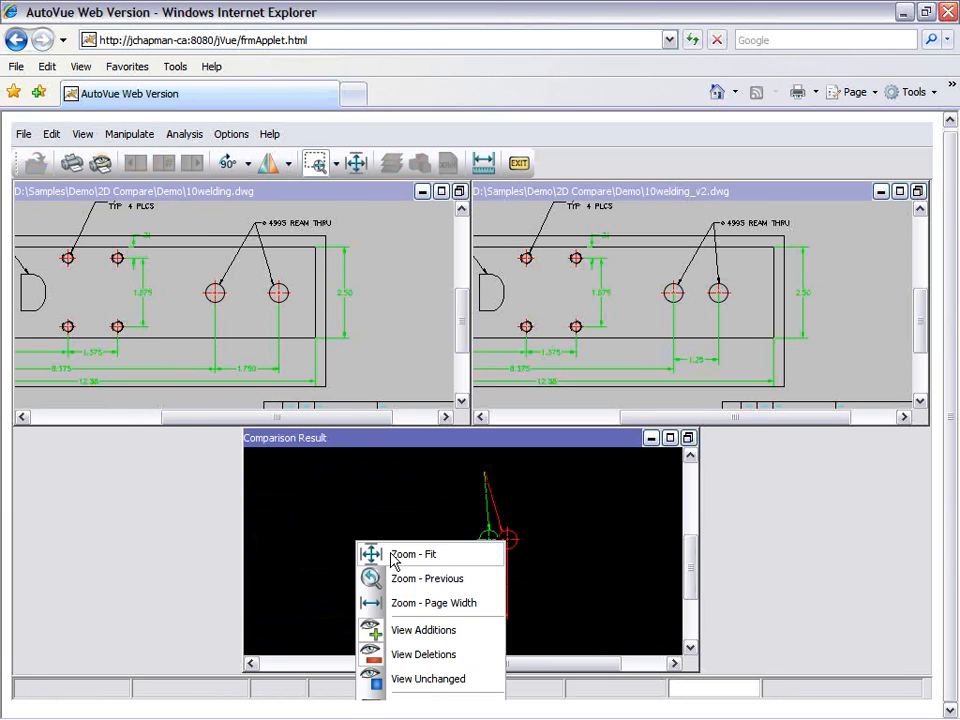
{"action": "left_click", "coordinate": [412, 552]}
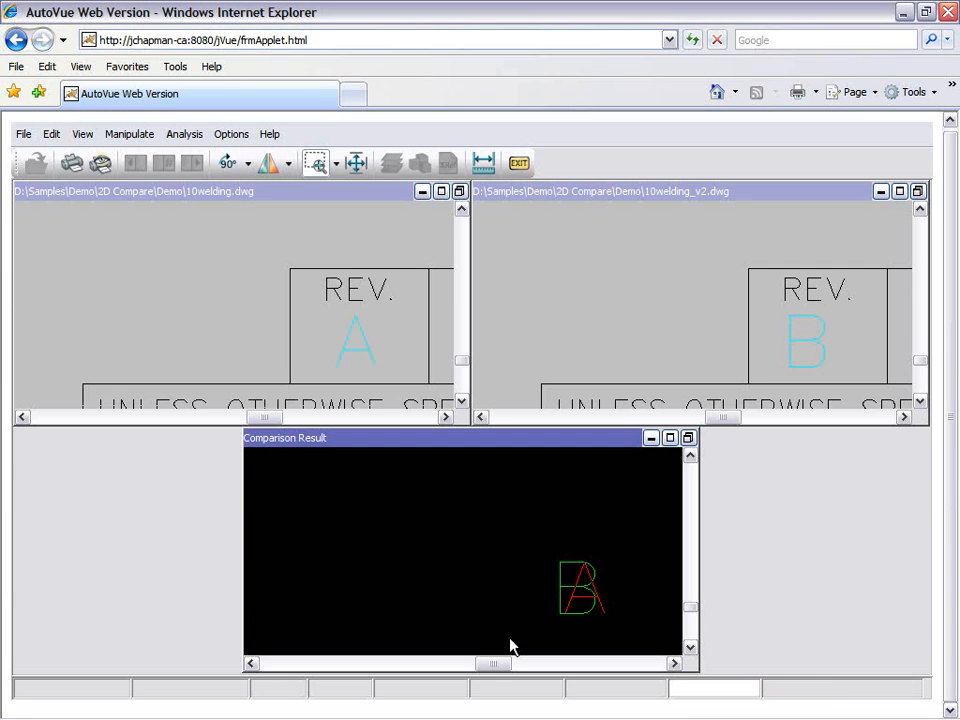
{"action": "mouse_move", "coordinate": [496, 602]}
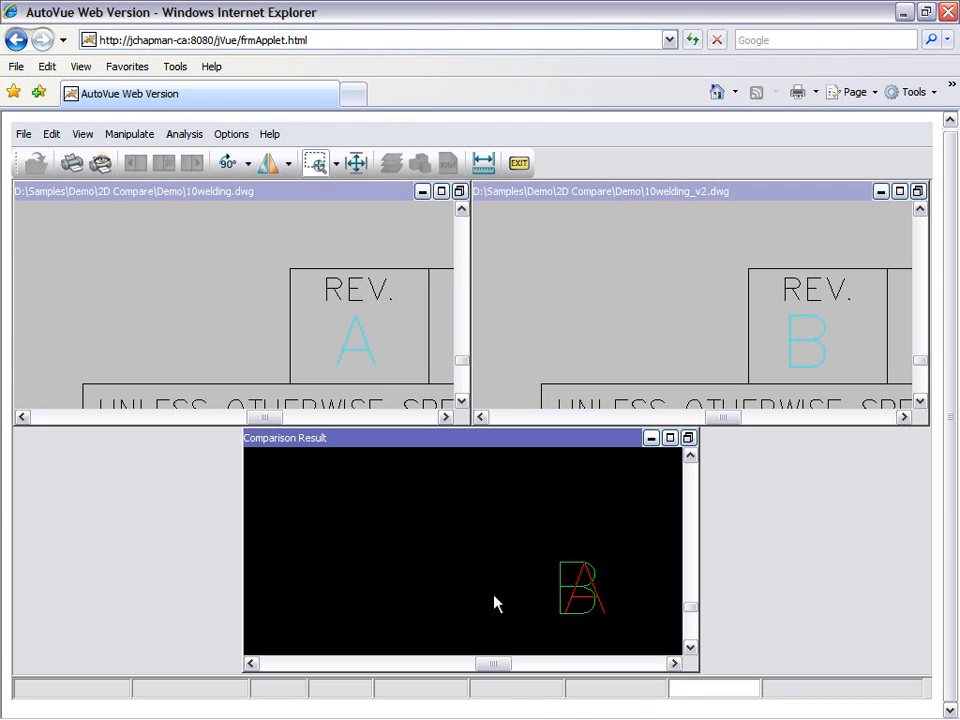
{"action": "right_click", "coordinate": [498, 604]}
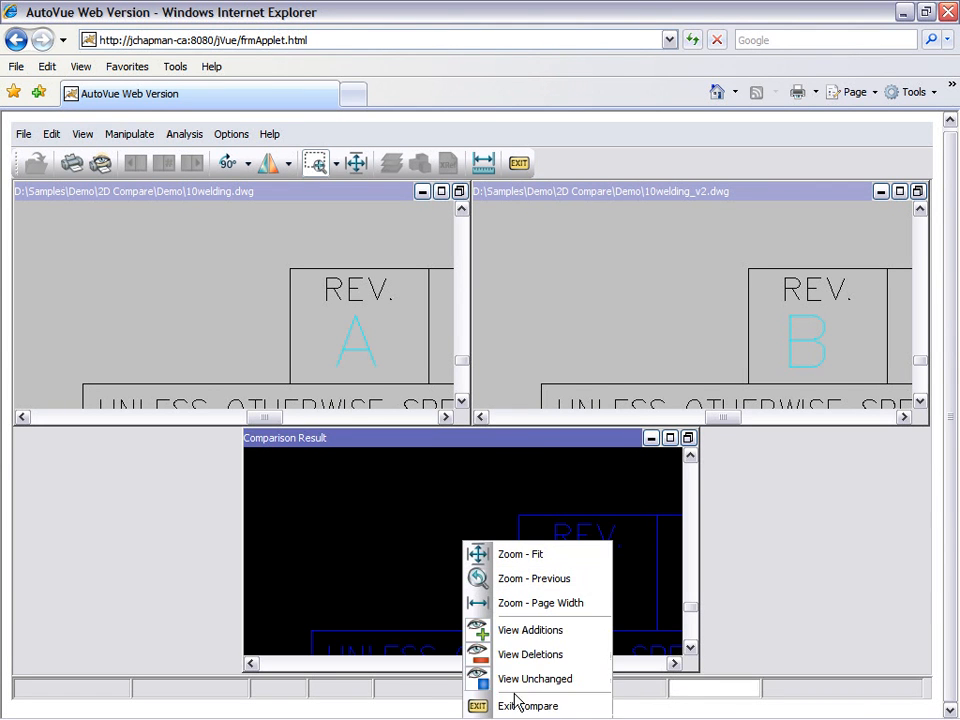
Exit the v2 comparison and start a new compare of 10welding.dwg against 10welding_v3.dxf
{"action": "left_click", "coordinate": [528, 704]}
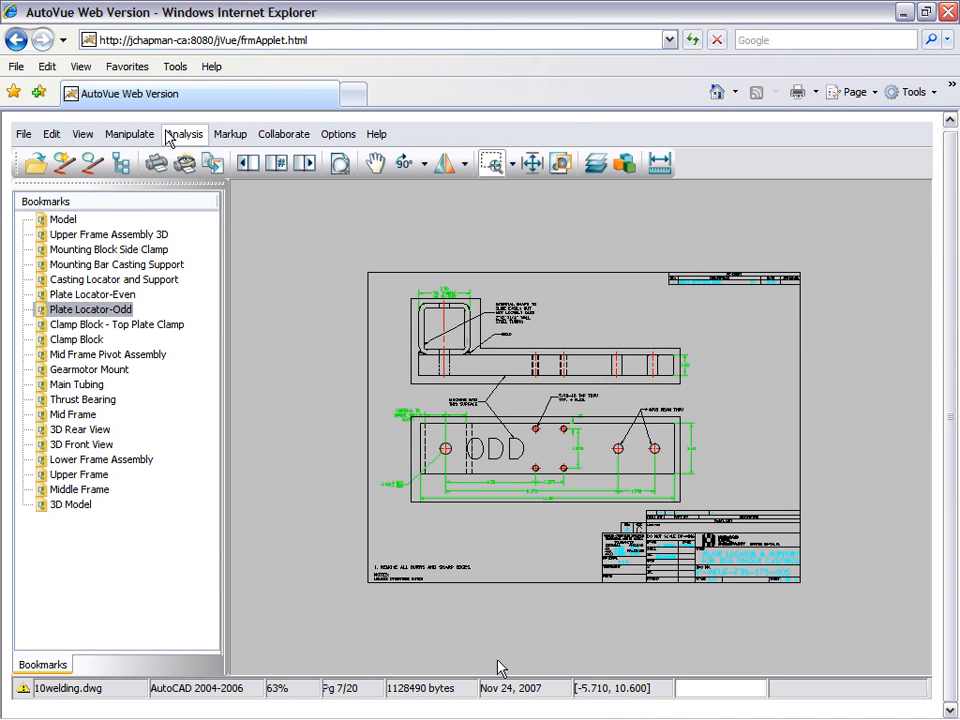
{"action": "left_click", "coordinate": [184, 132]}
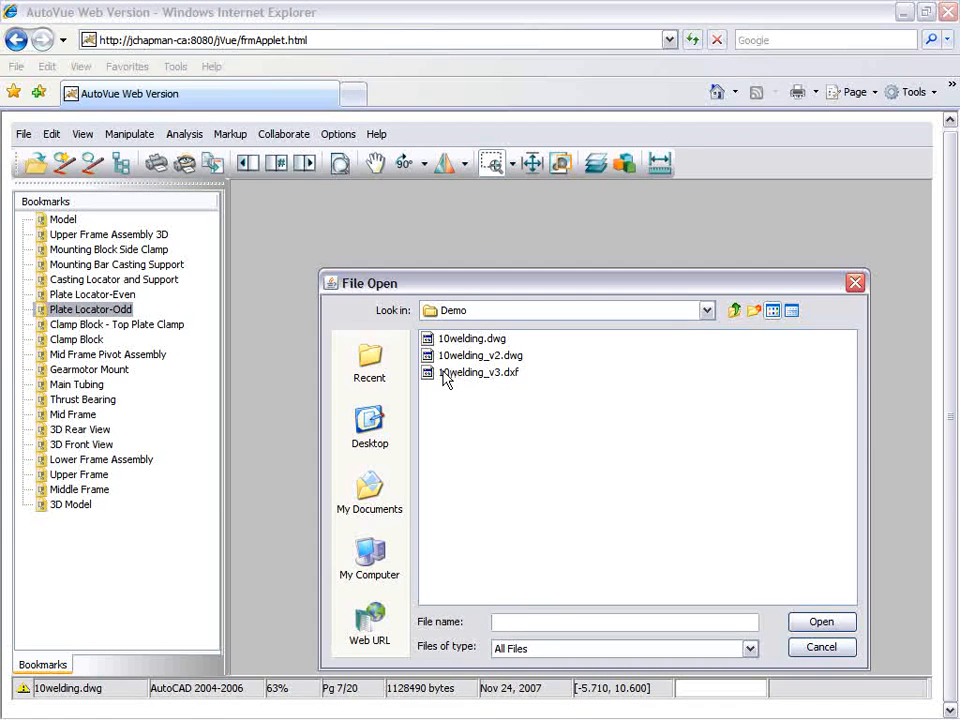
{"action": "left_click", "coordinate": [480, 372]}
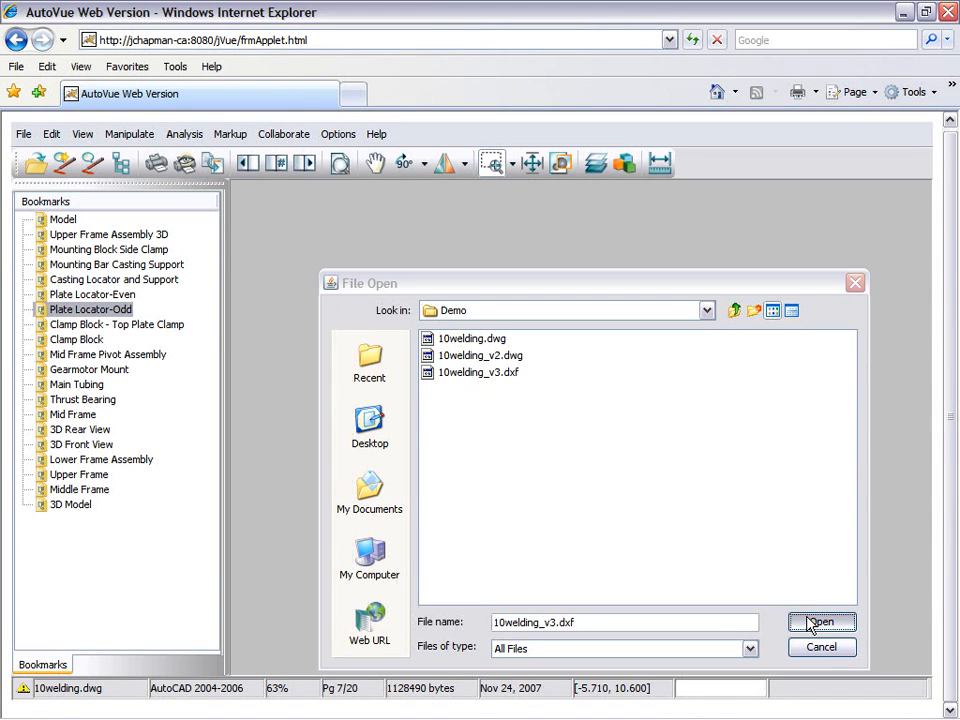
{"action": "left_click", "coordinate": [820, 622]}
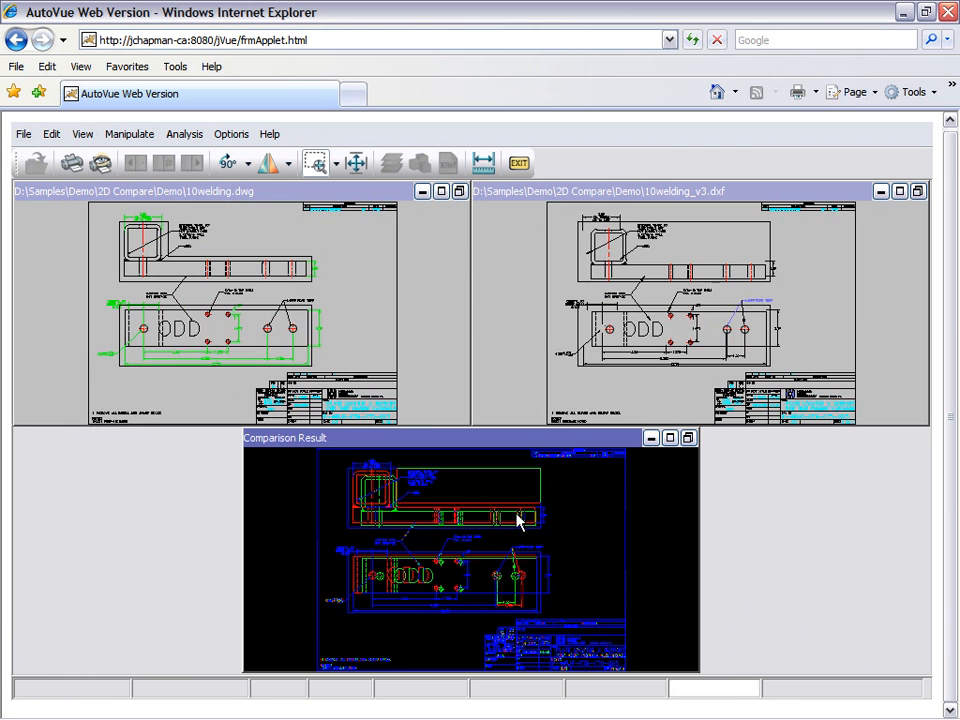
{"action": "mouse_move", "coordinate": [350, 556]}
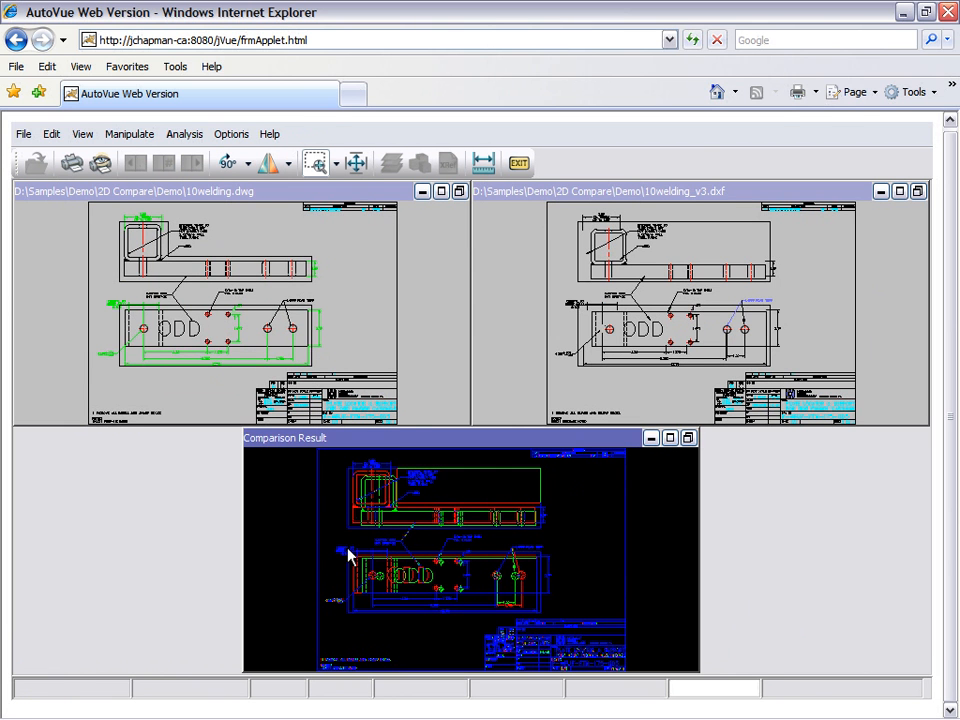
Zoom a box around the ODD plate in the comparison result to magnify it in all three views
{"action": "left_click_drag", "start_coordinate": [350, 556], "coordinate": [548, 618]}
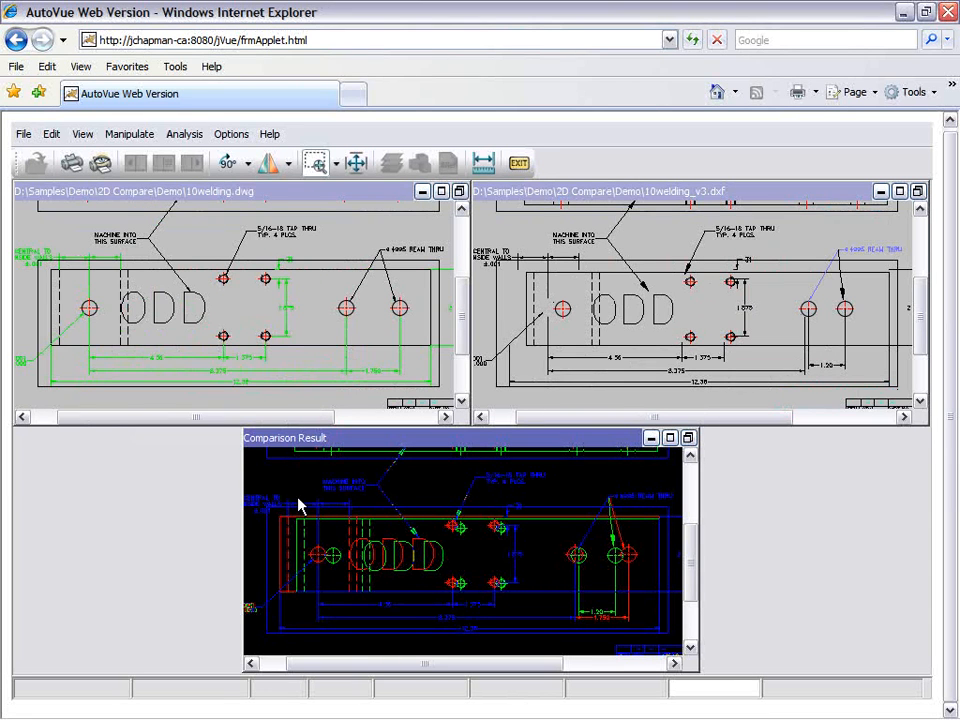
{"action": "mouse_move", "coordinate": [108, 328]}
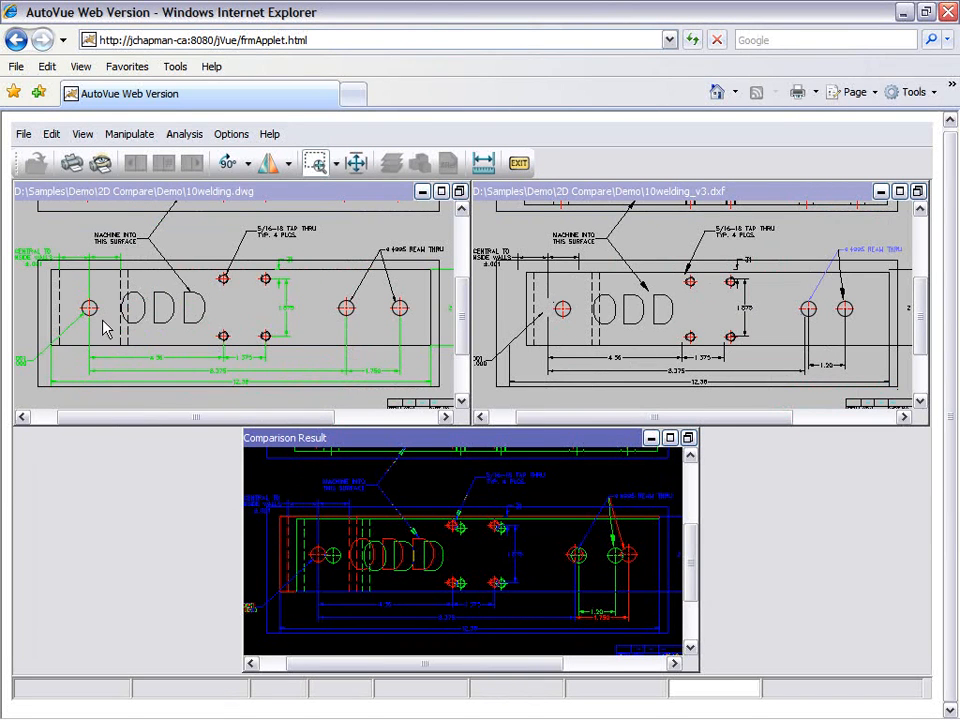
{"action": "mouse_move", "coordinate": [496, 262]}
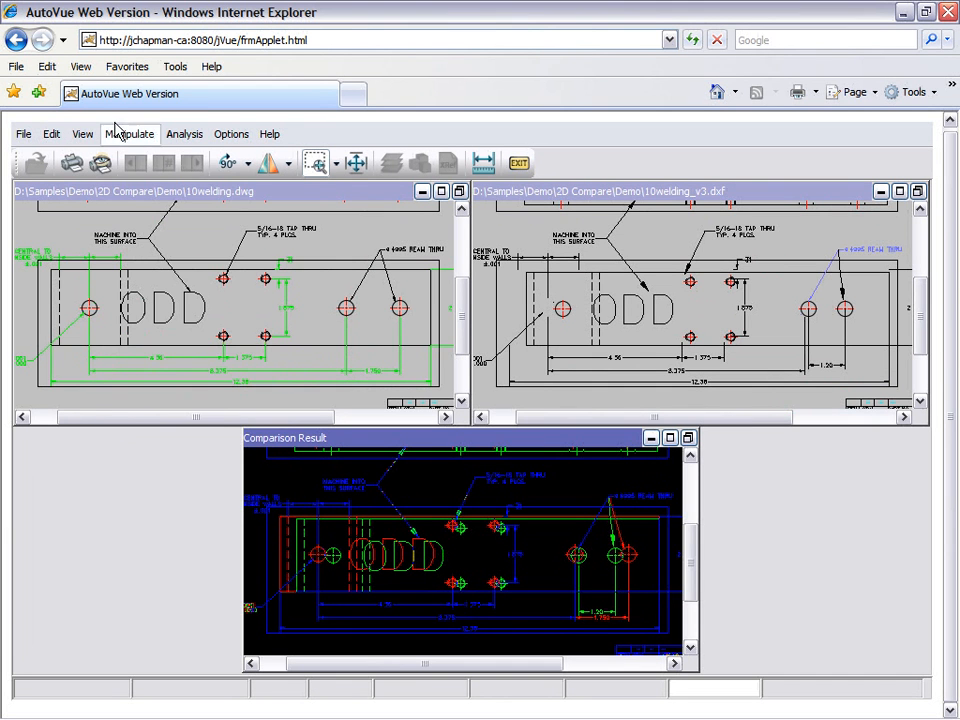
{"action": "left_click", "coordinate": [82, 132]}
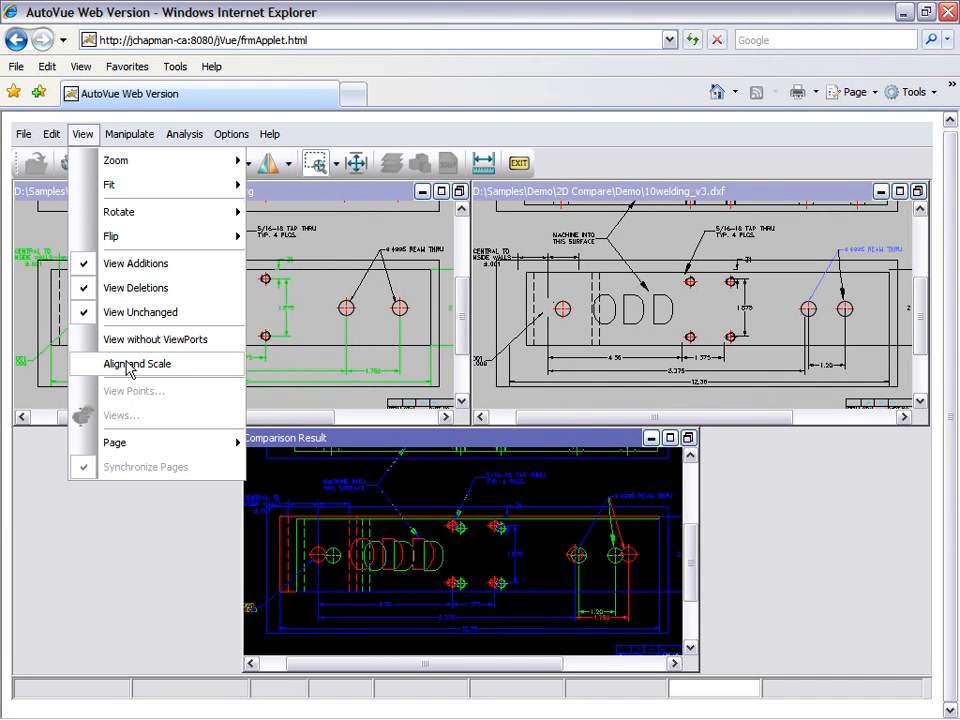
In Align and Scale, choose Select Points to Align and Scale and apply it, yielding scale 1.0458 with offsets
{"action": "left_click", "coordinate": [136, 364]}
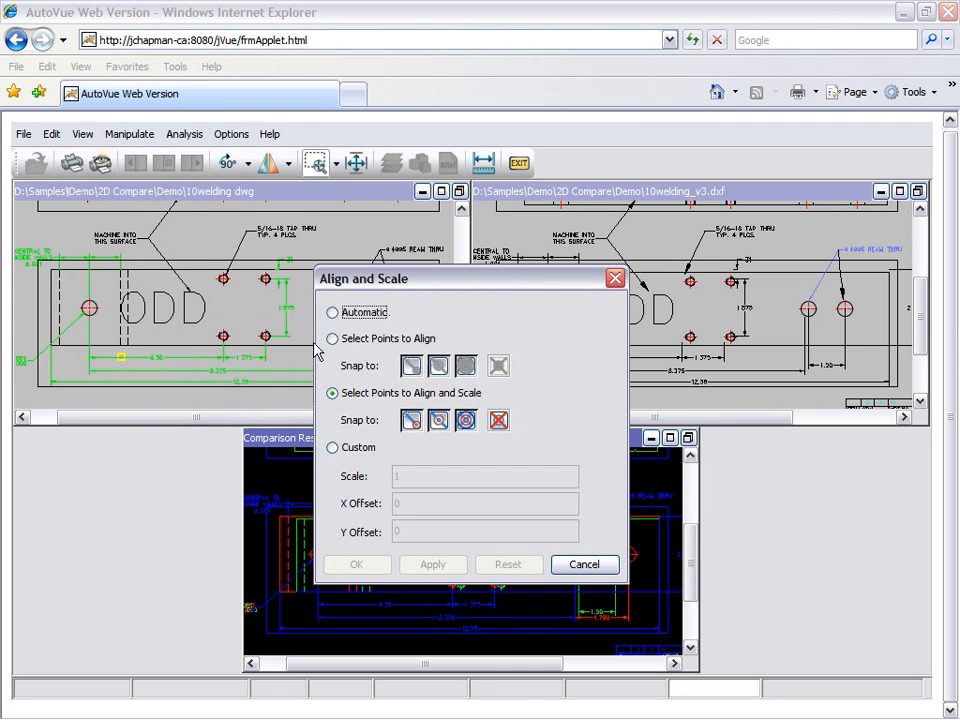
{"action": "left_click", "coordinate": [332, 312]}
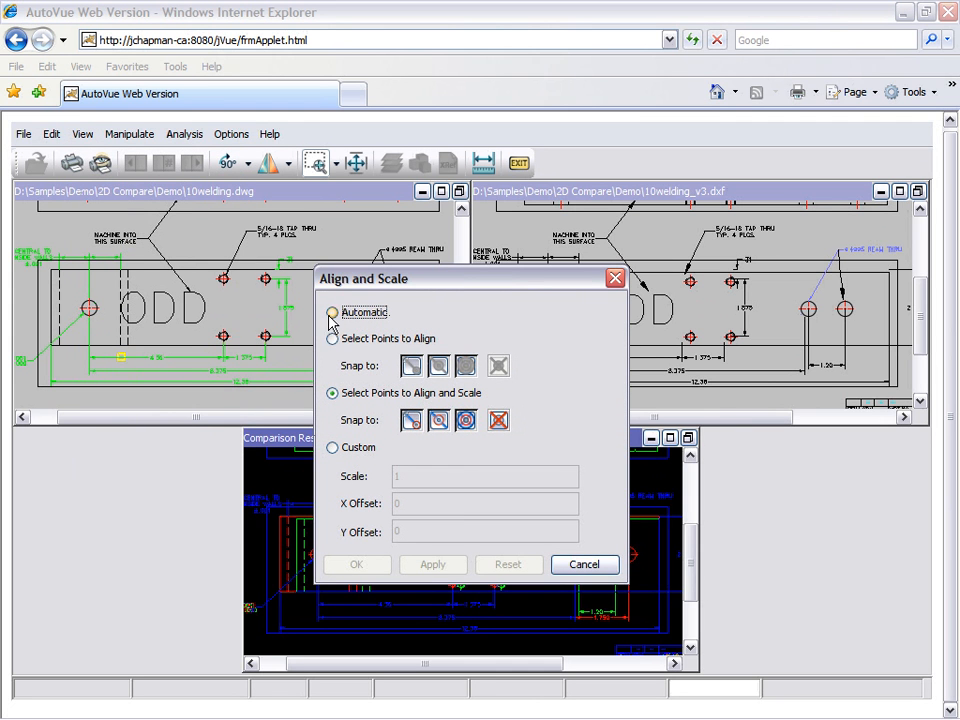
{"action": "left_click", "coordinate": [332, 338]}
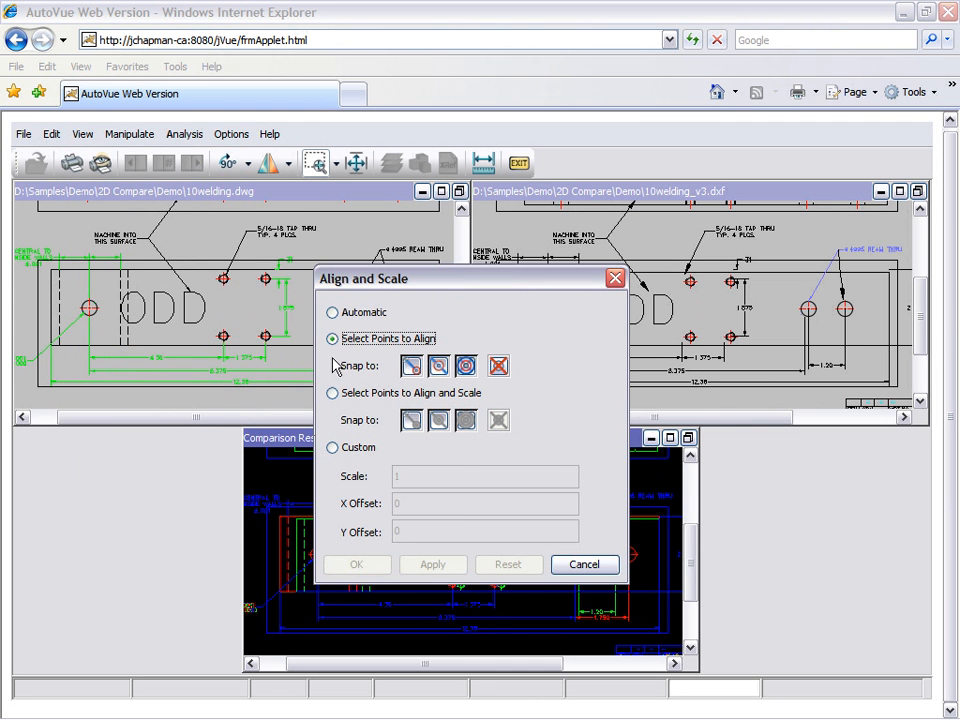
{"action": "left_click", "coordinate": [332, 392]}
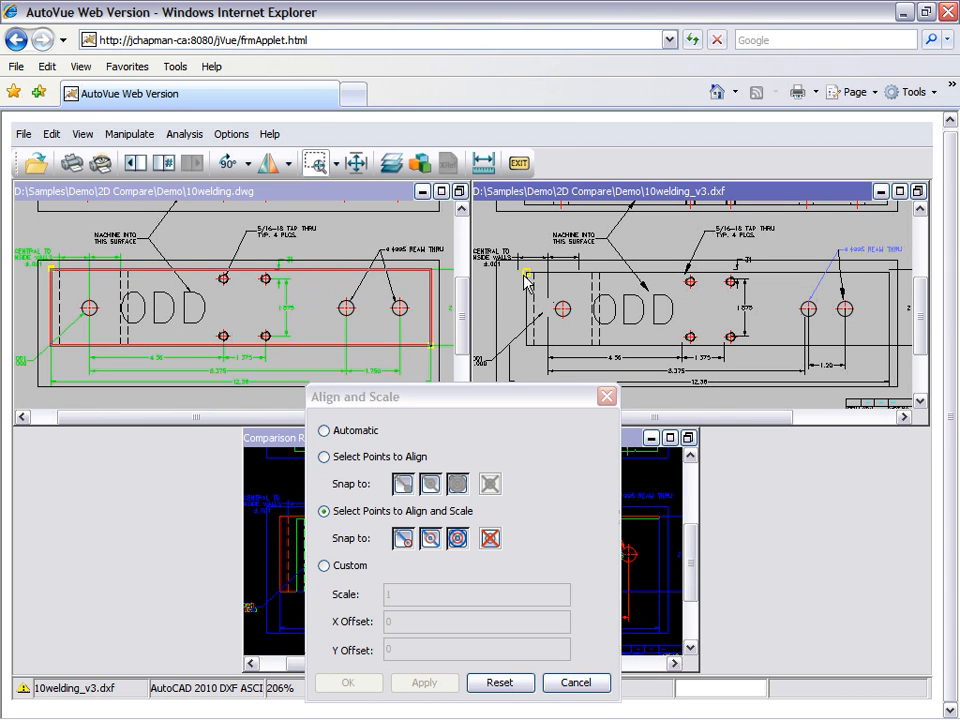
{"action": "mouse_move", "coordinate": [892, 340]}
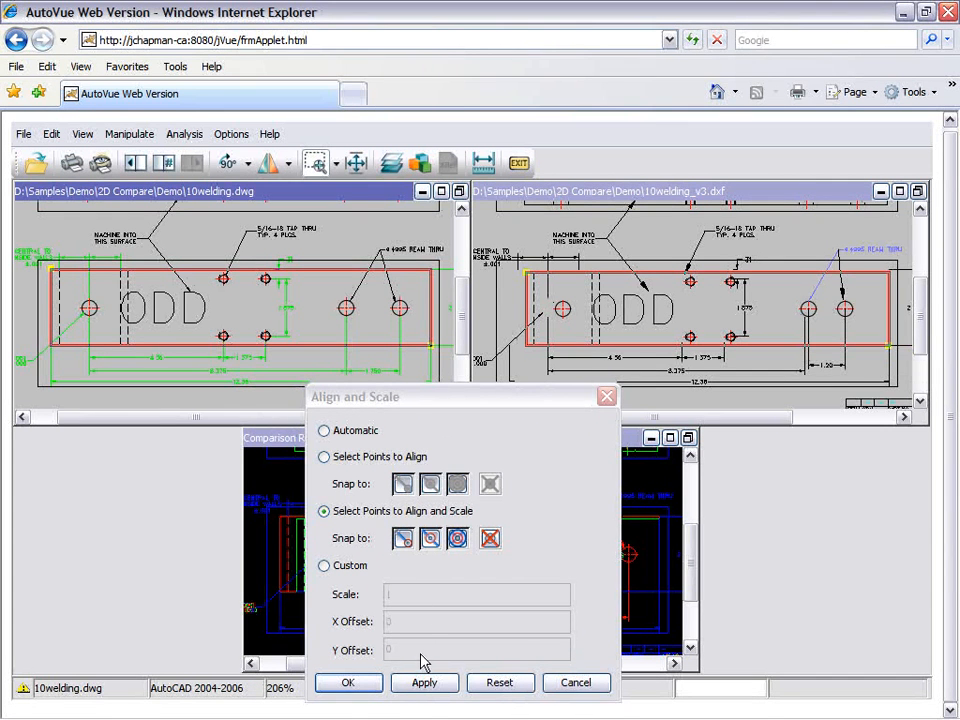
{"action": "left_click", "coordinate": [424, 682]}
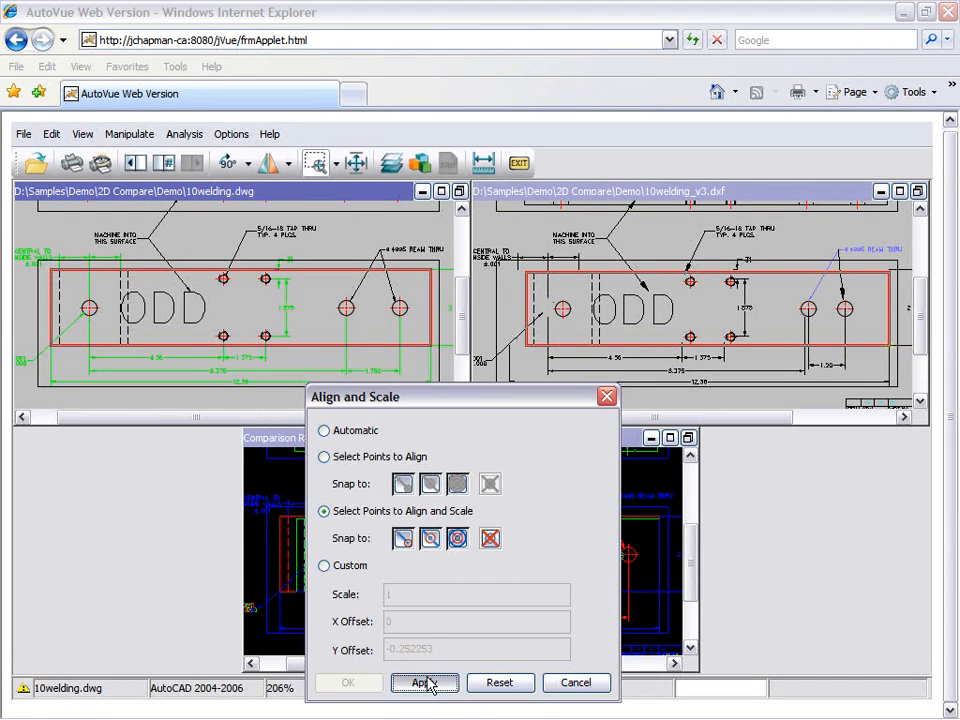
{"action": "left_click", "coordinate": [424, 682]}
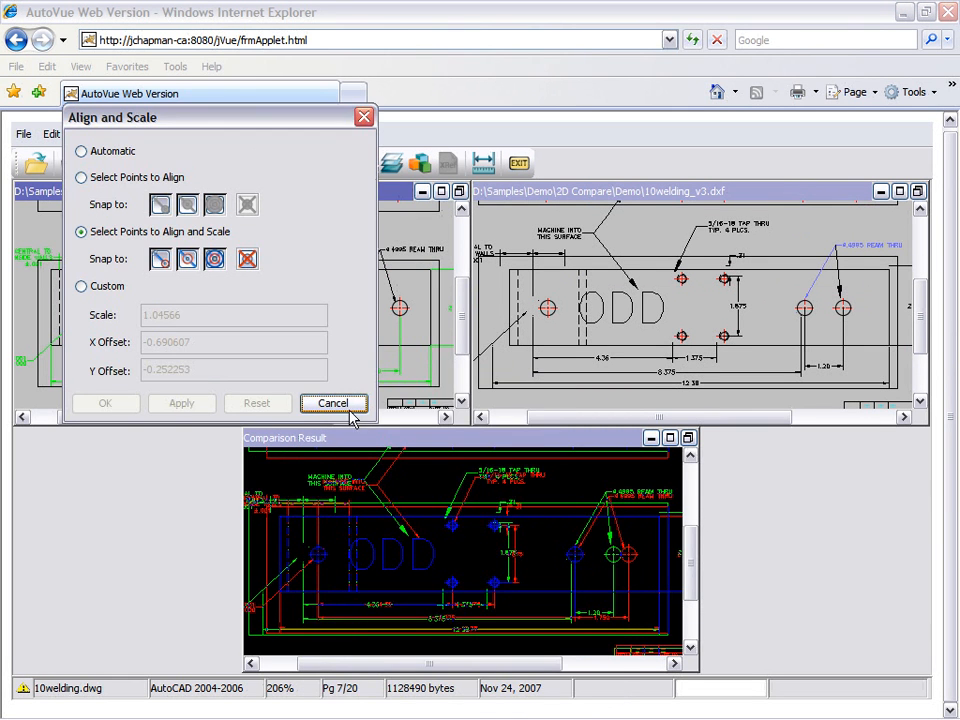
Cancel the Align and Scale dialog, leaving the aligned comparison with unchanged holes in blue
{"action": "left_click", "coordinate": [332, 404]}
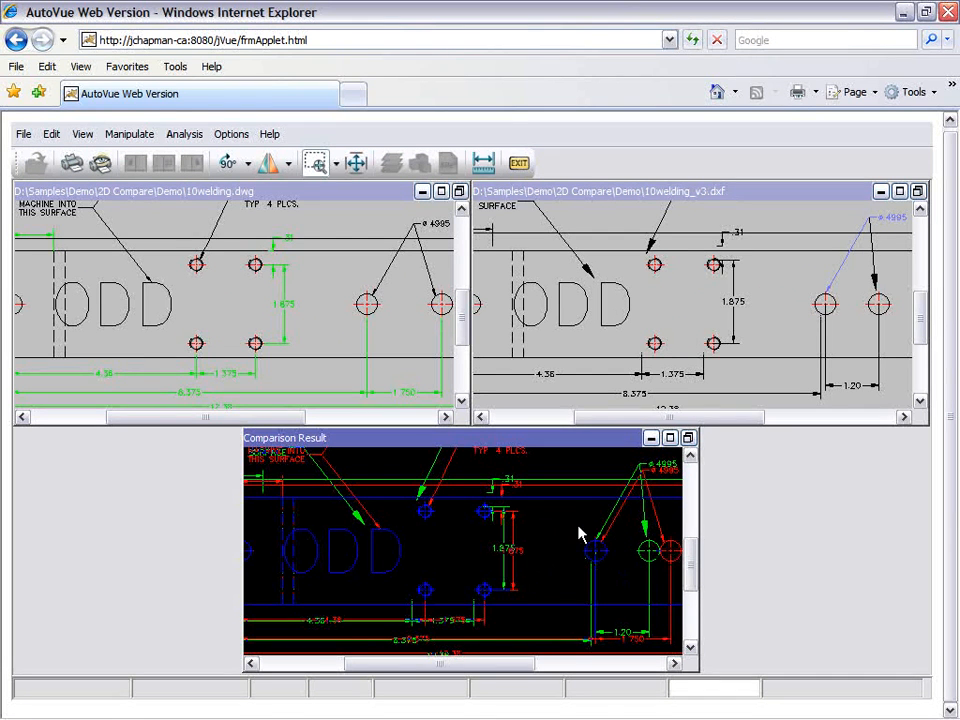
{"action": "right_click", "coordinate": [580, 536]}
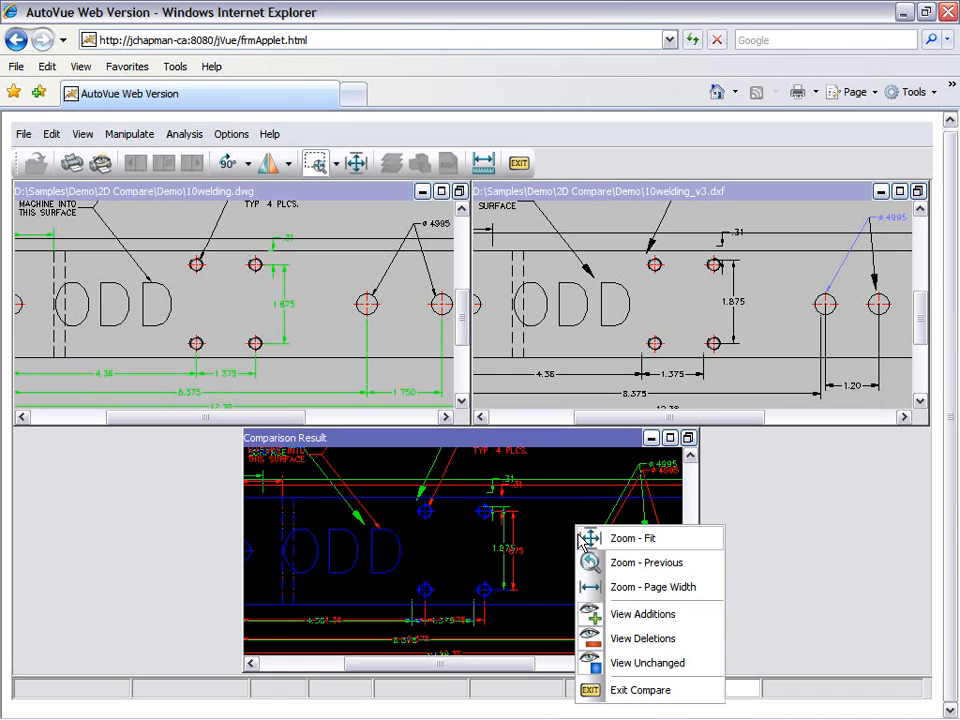